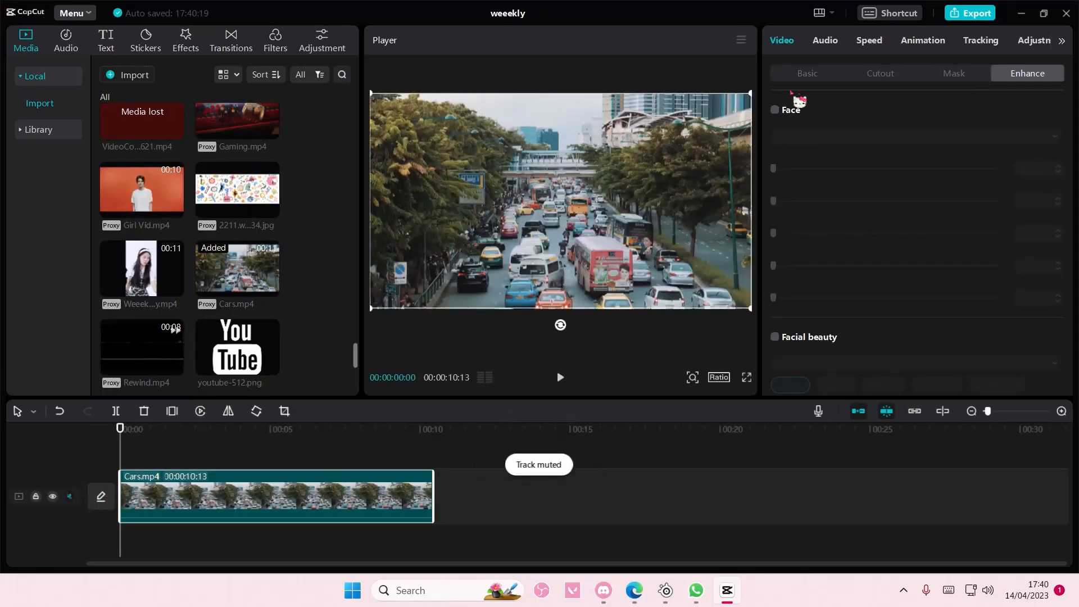
# Apply a Circle mask to the Cars traffic clip
pyautogui.click(807, 73)
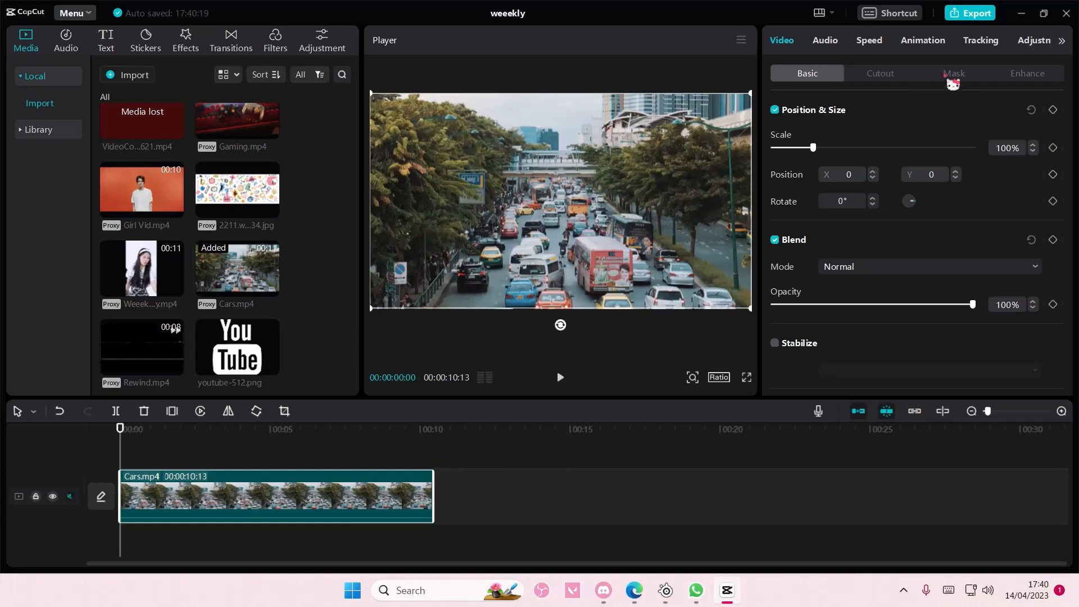
pyautogui.click(953, 73)
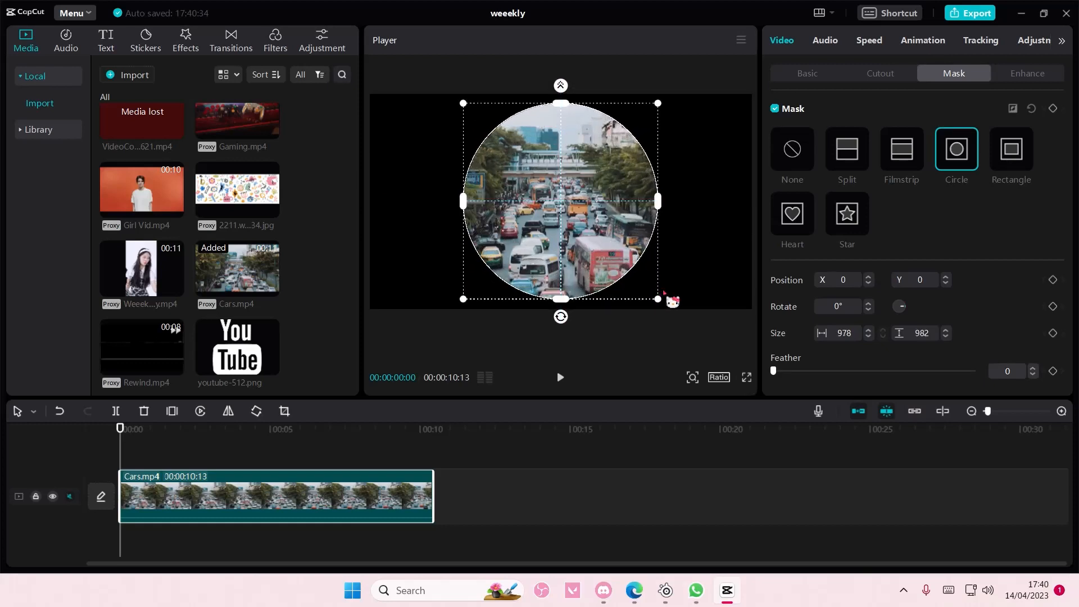
pyautogui.moveTo(675, 296)
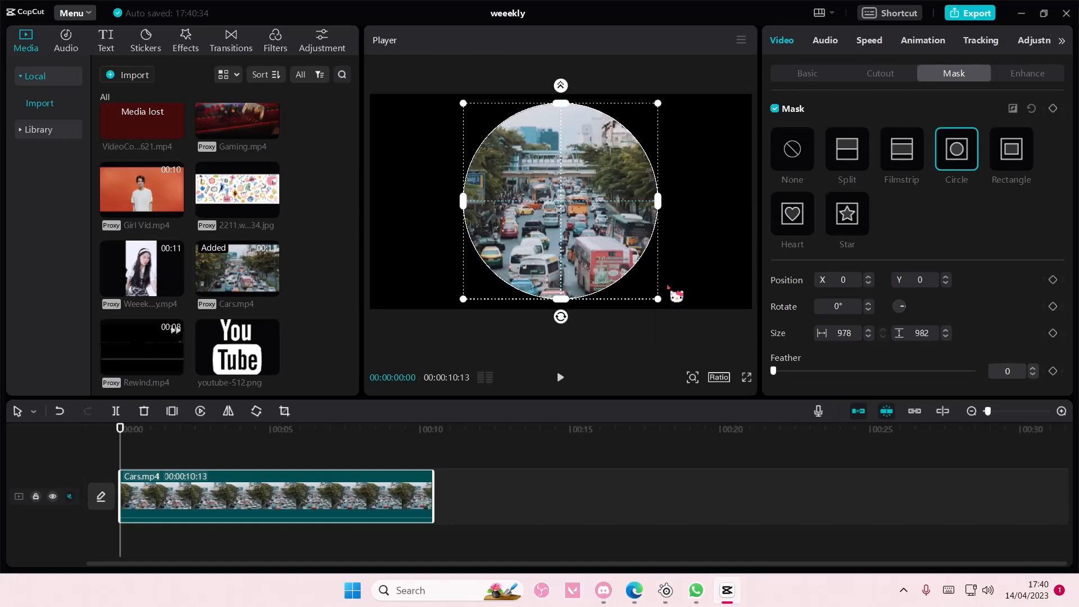
# Turn the circle-masked traffic clip into a compound clip
pyautogui.rightClick(276, 495)
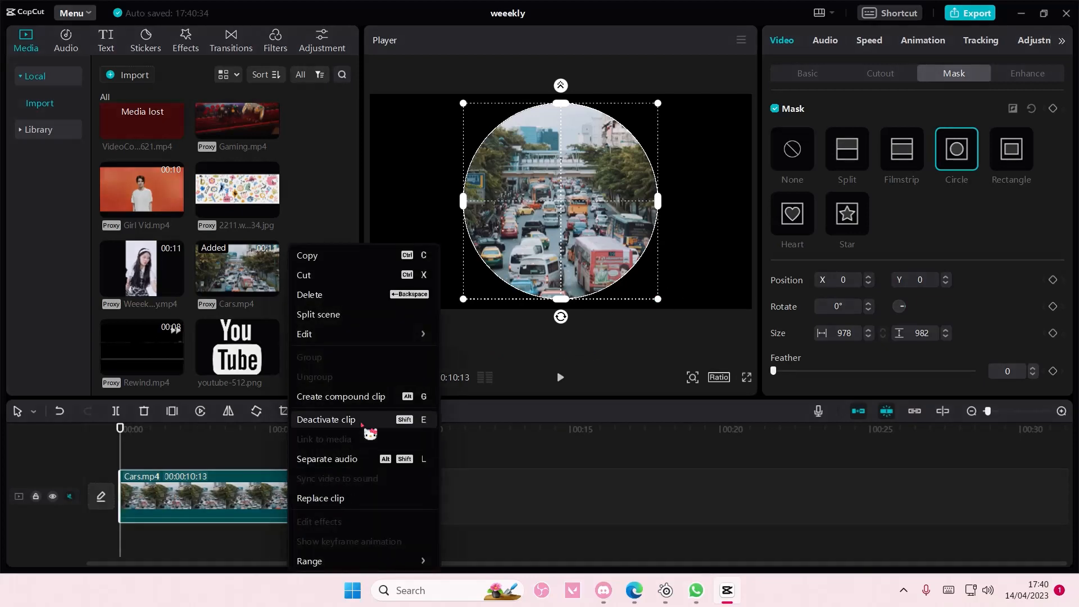
pyautogui.click(340, 398)
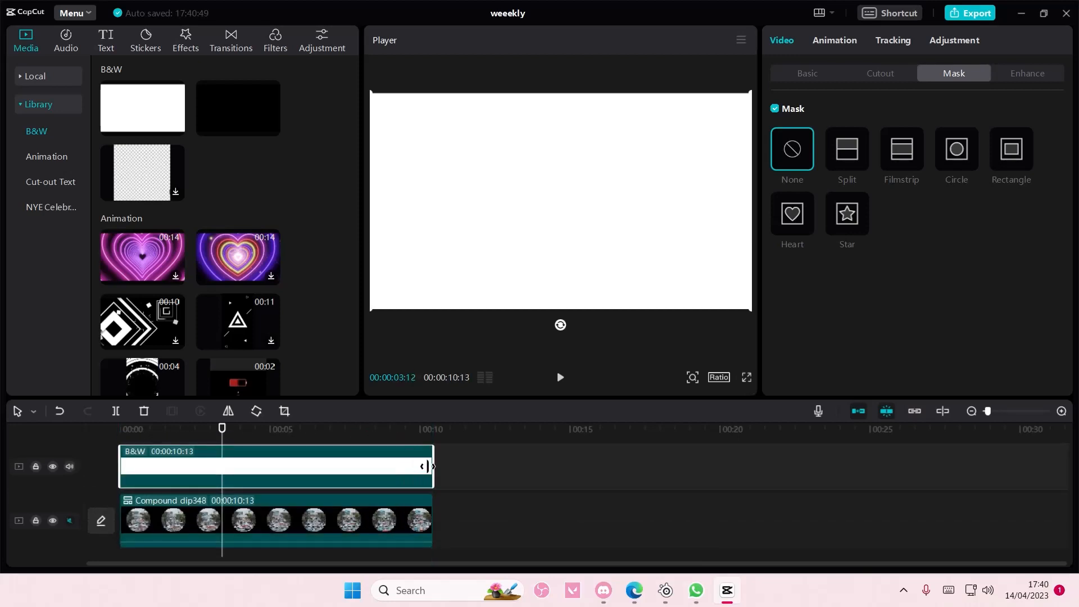
# Give the white clip a small circle mask and make it a compound clip
pyautogui.click(956, 150)
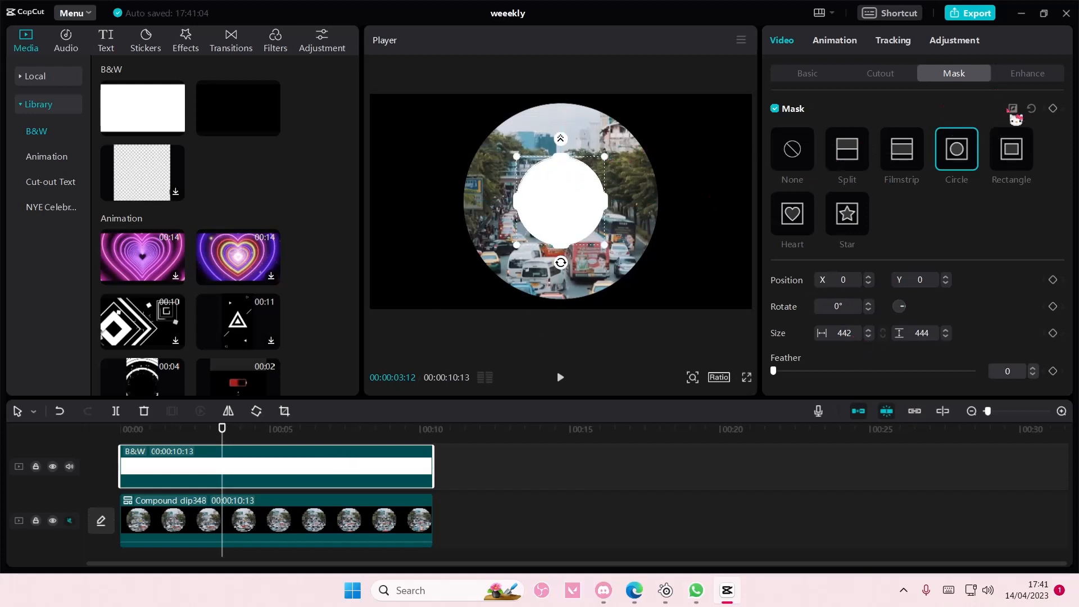
pyautogui.rightClick(241, 466)
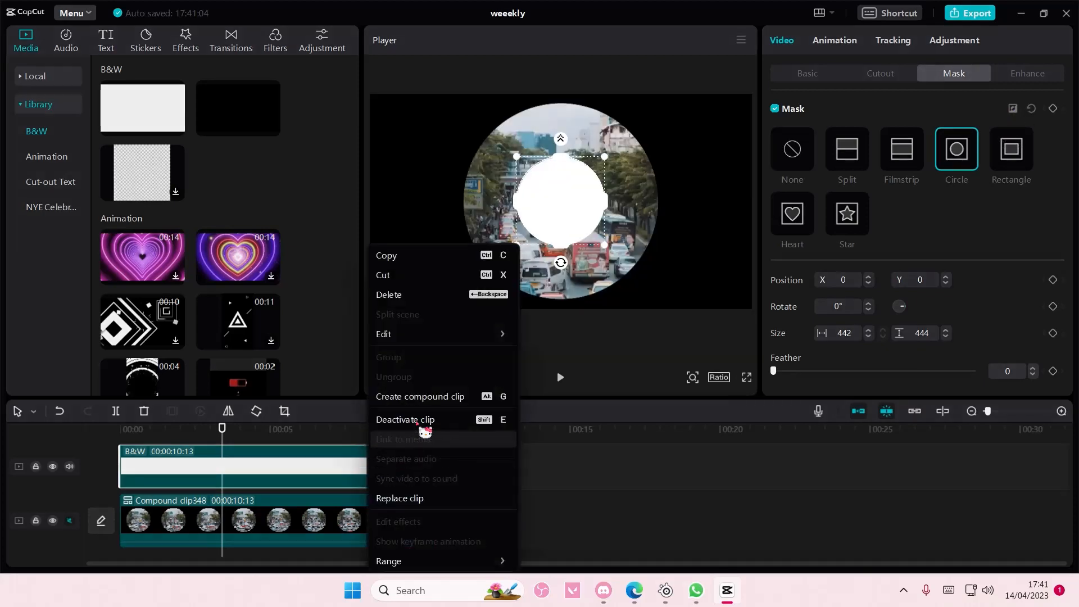
pyautogui.click(420, 398)
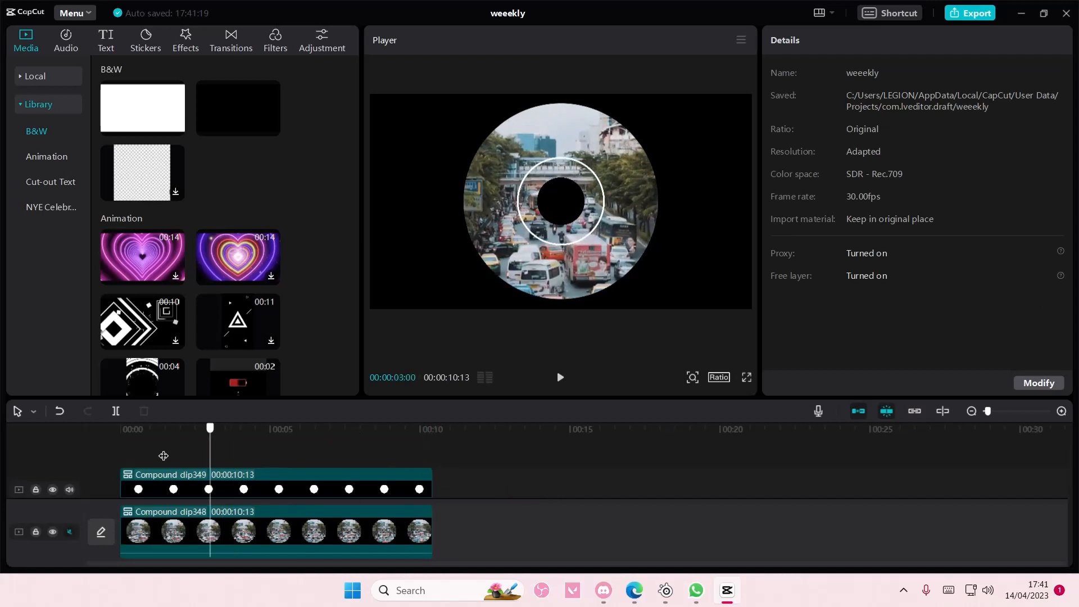
# Add another small circle-masked white clip and merge it in as the disc's centre hole
pyautogui.click(276, 458)
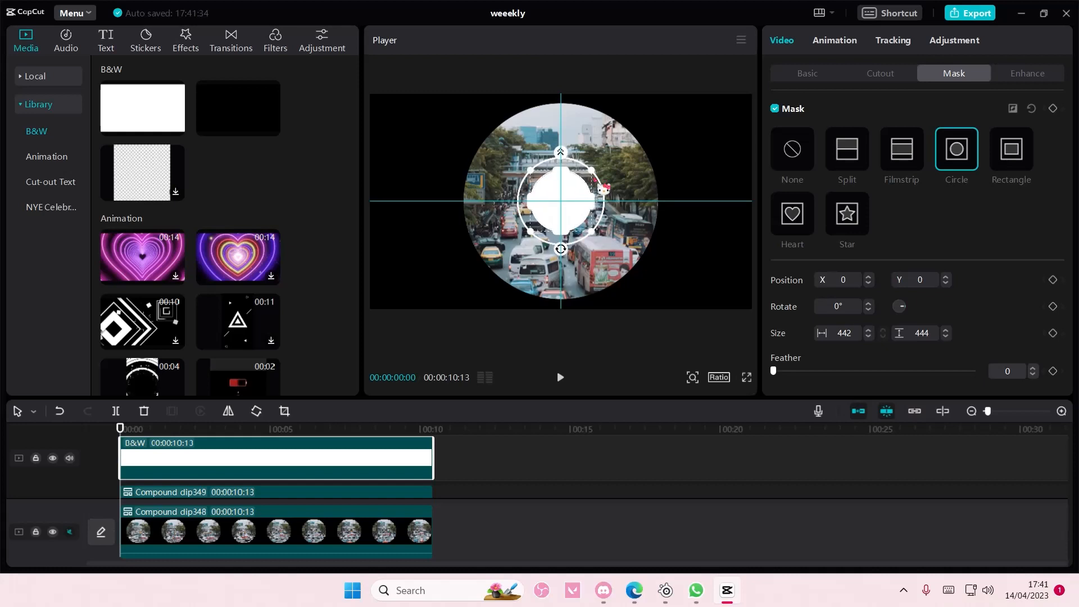
pyautogui.click(791, 153)
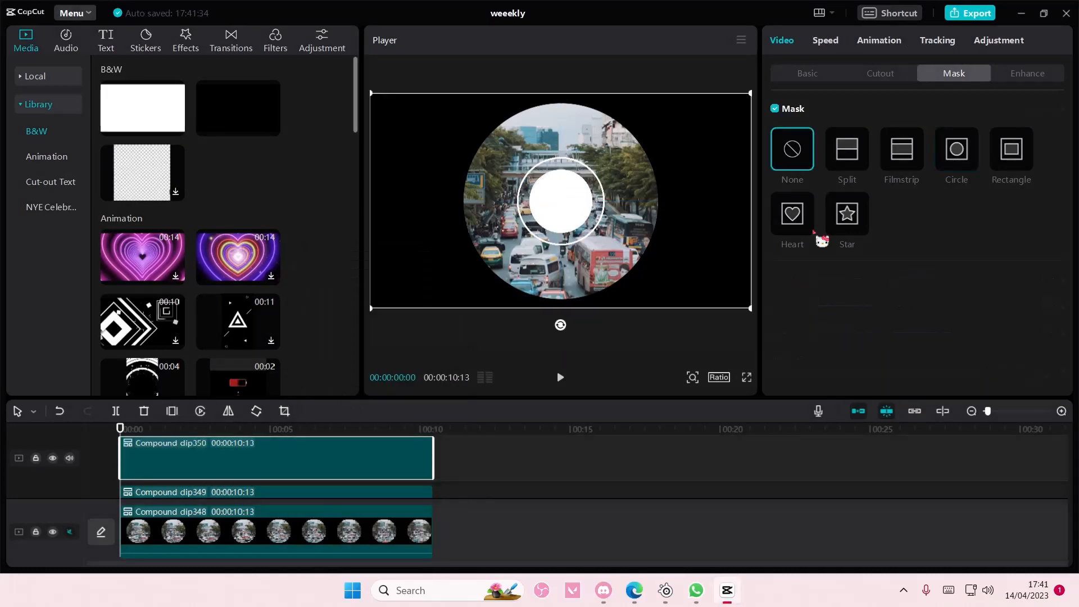
pyautogui.click(956, 149)
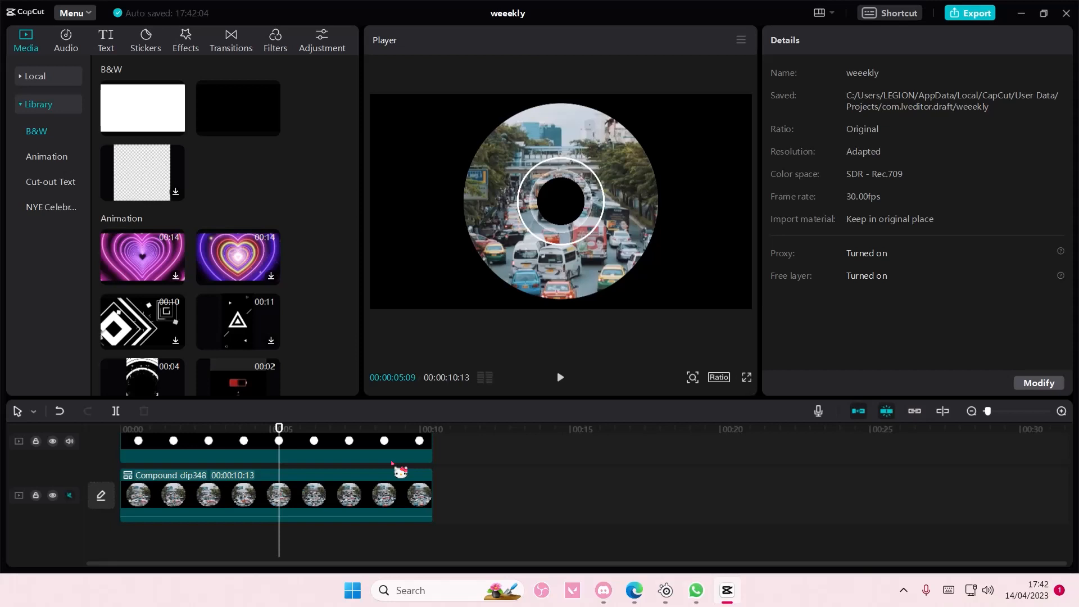
pyautogui.moveTo(939, 109)
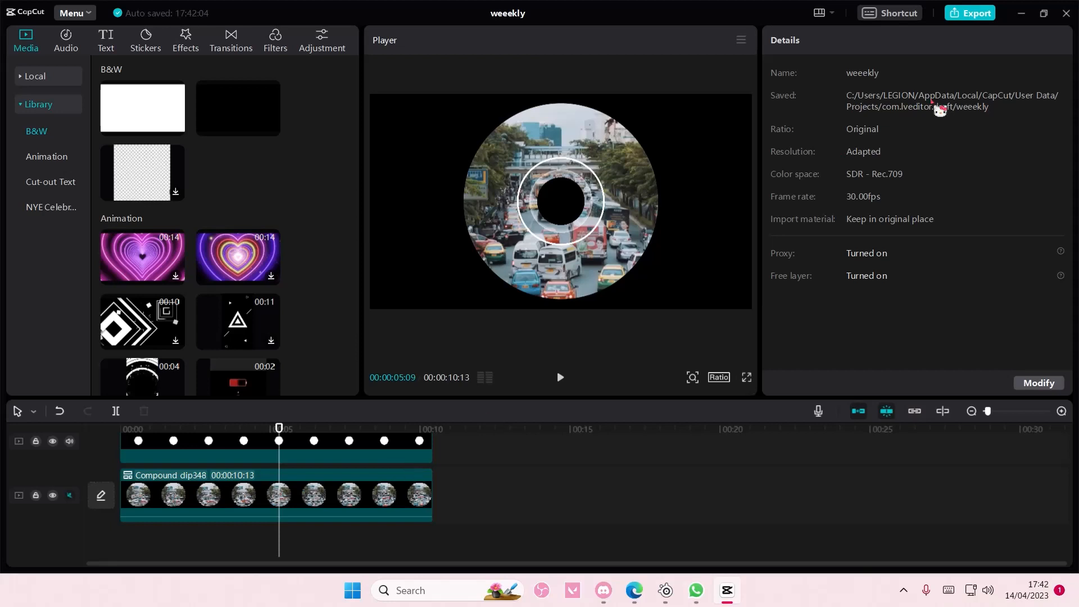
# Export the video as a 1080p, 60fps mp4 titled 'cd'
pyautogui.click(969, 12)
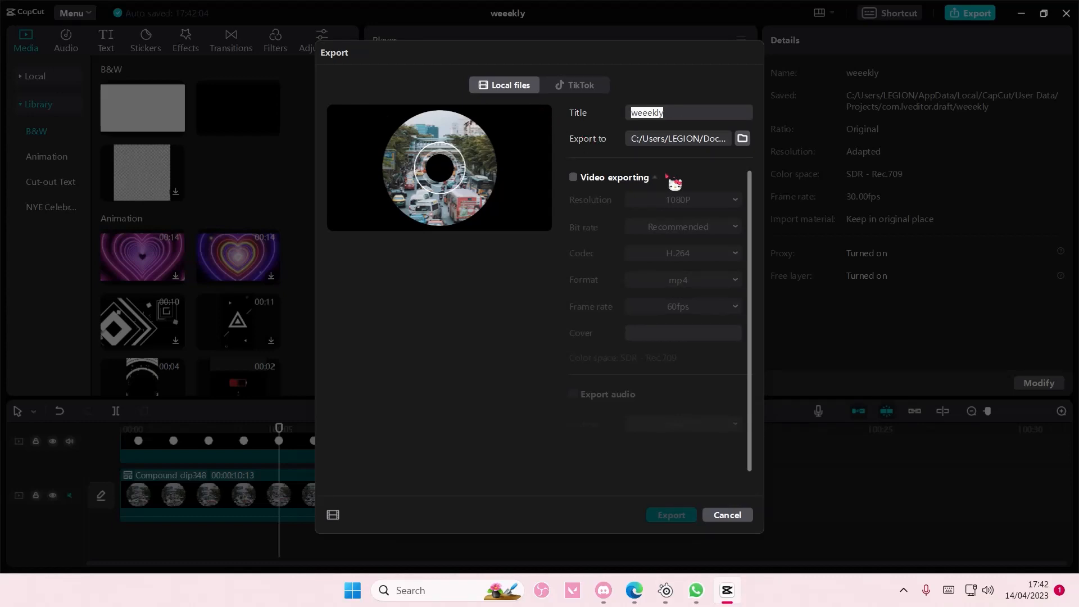
pyautogui.moveTo(673, 182)
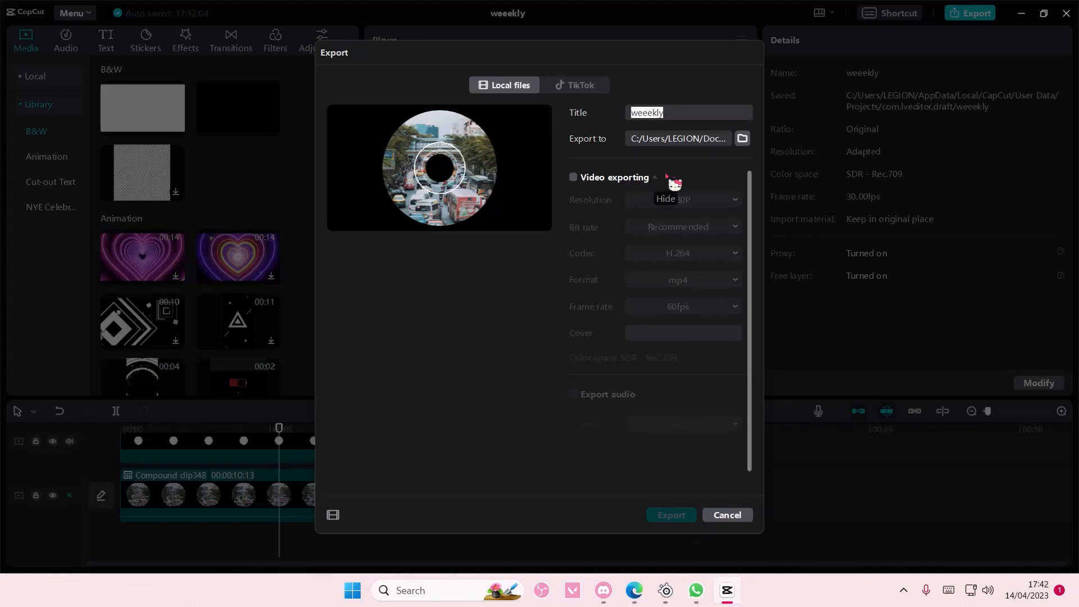
pyautogui.write('cd')
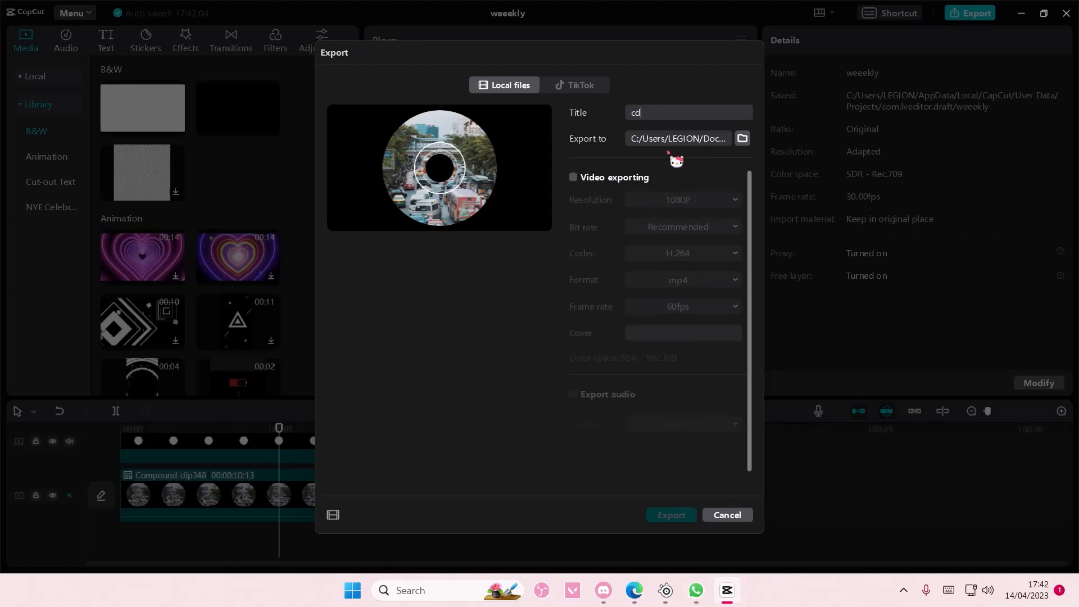
pyautogui.click(573, 177)
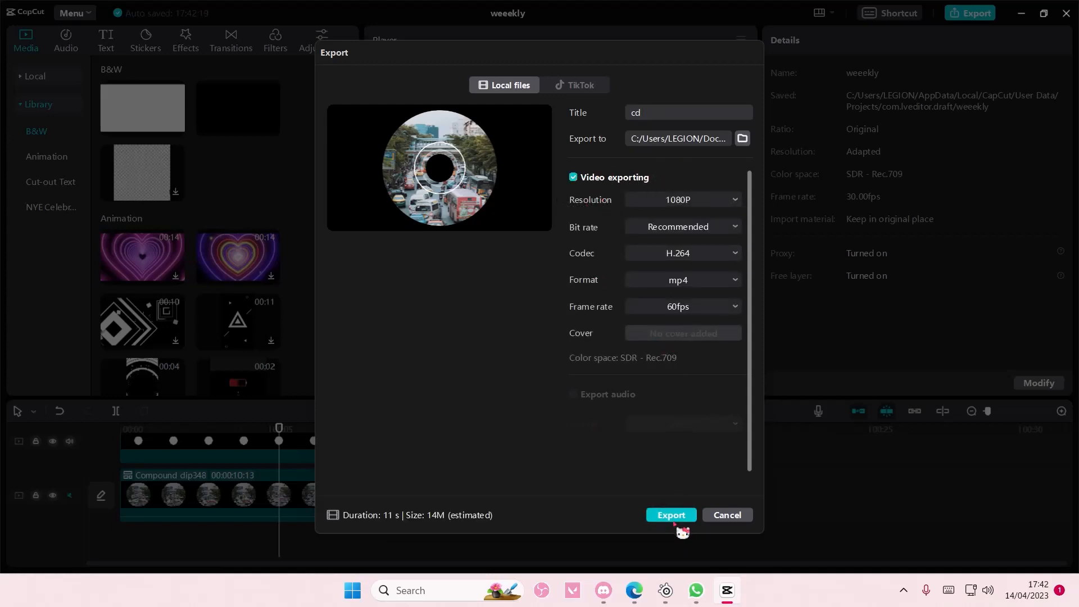
pyautogui.click(669, 515)
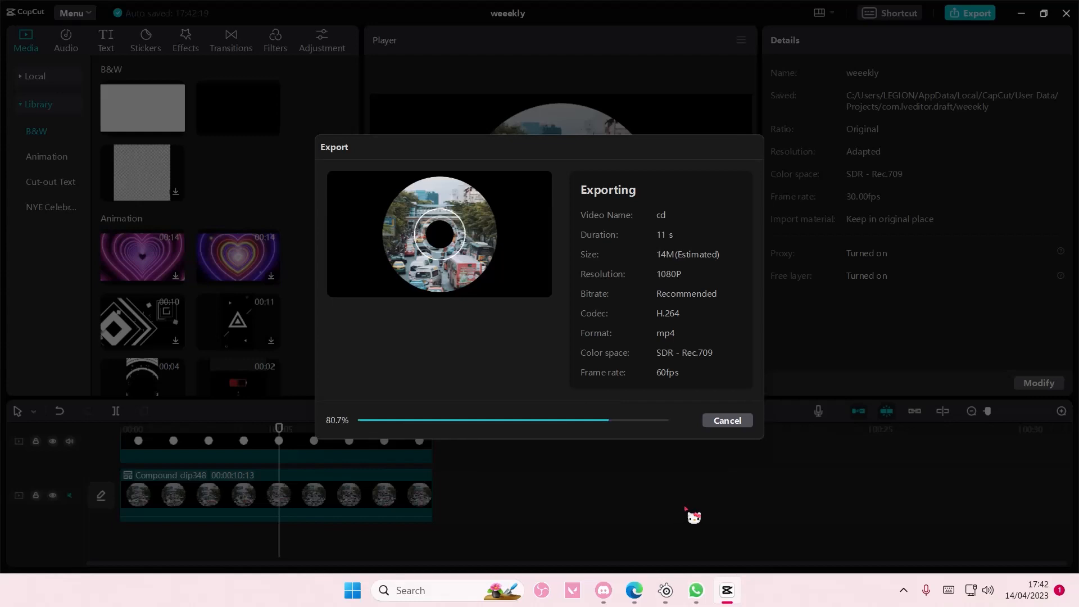
pyautogui.click(725, 424)
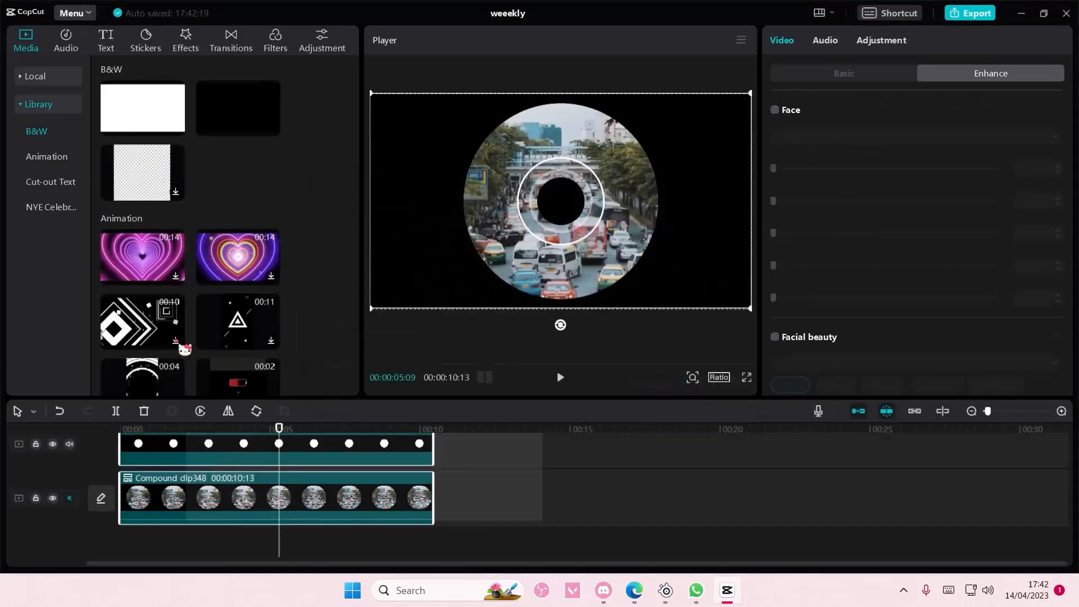
# Remove the old timeline clips, import cd.mp4 and show its Basic properties
pyautogui.click(34, 76)
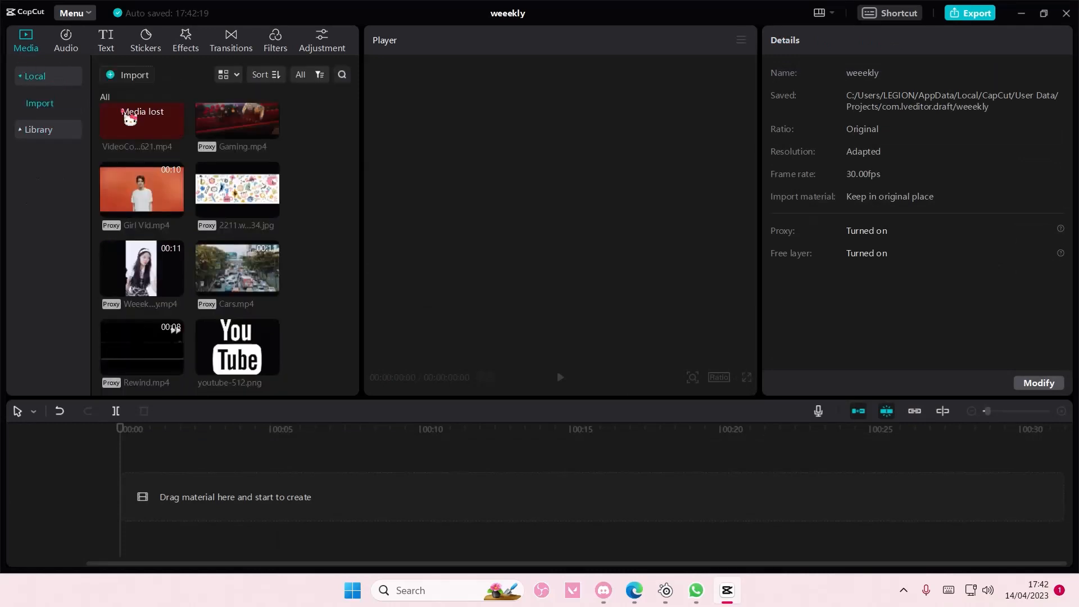
pyautogui.click(135, 74)
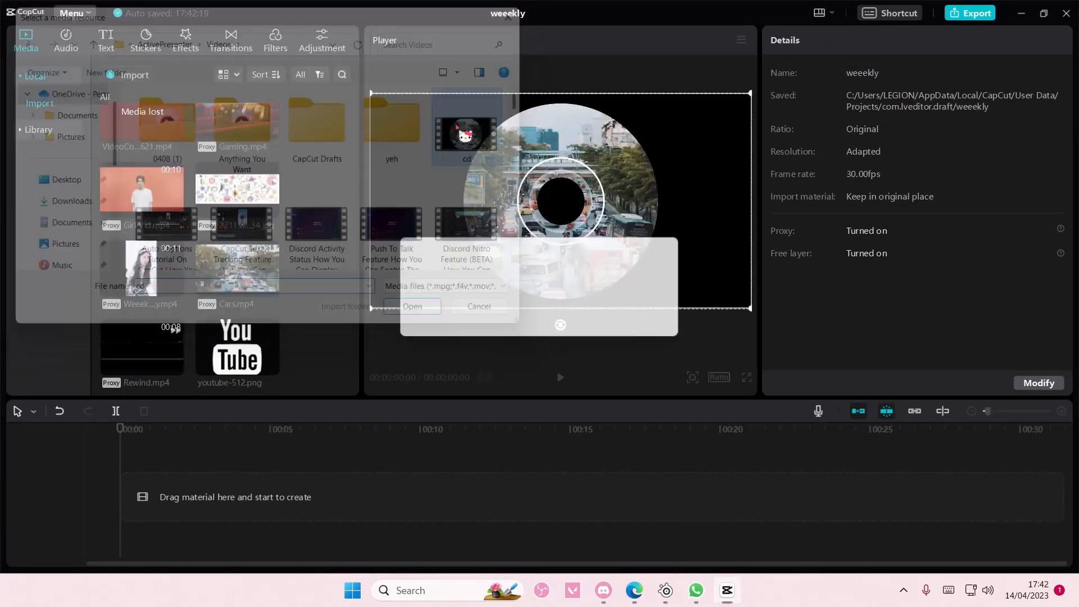
pyautogui.click(411, 306)
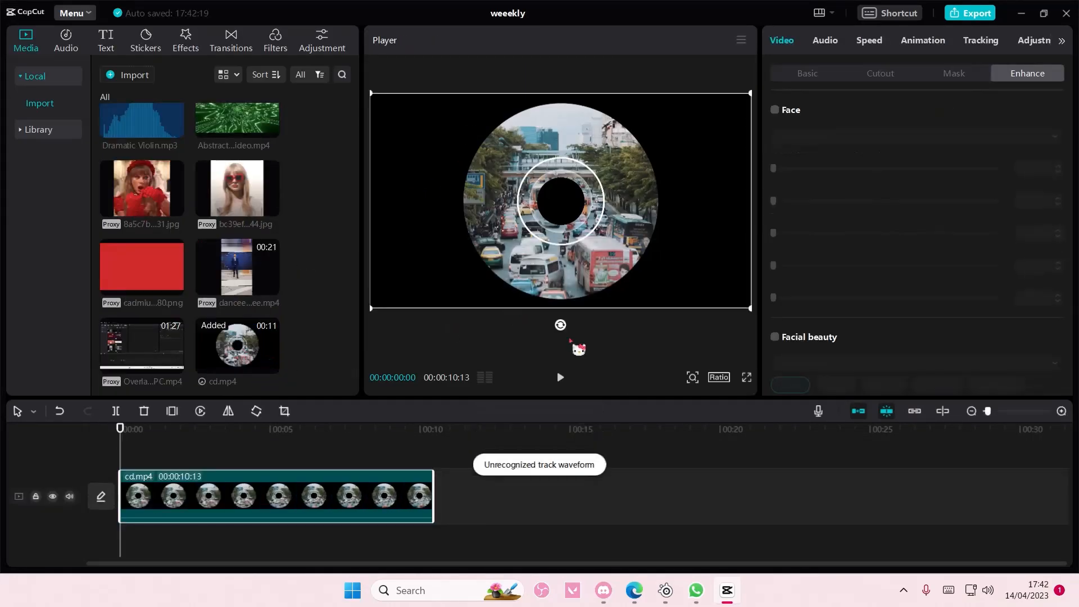
pyautogui.click(806, 73)
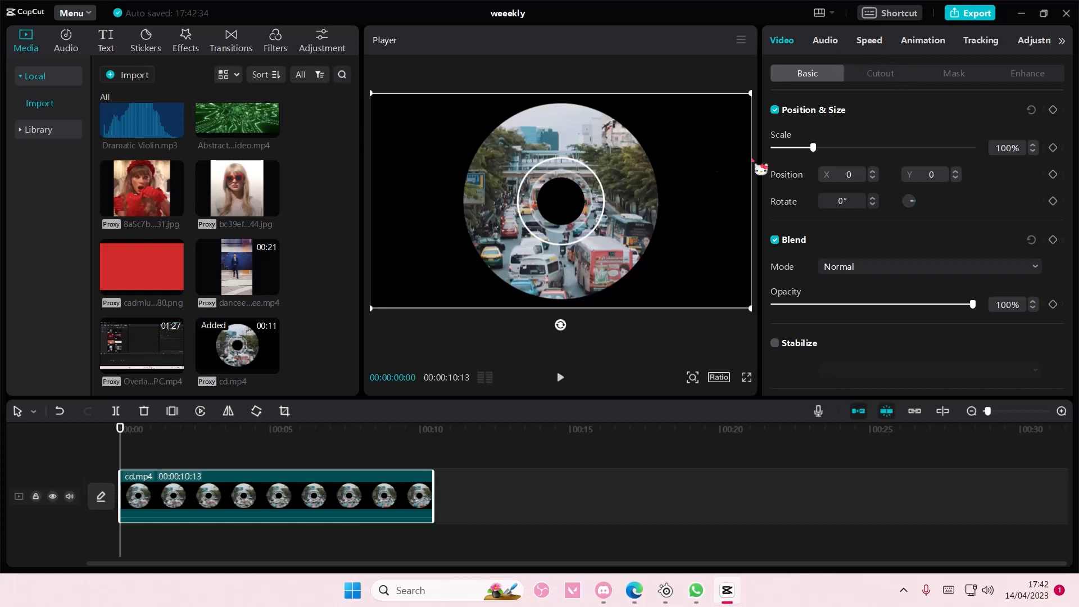
pyautogui.moveTo(1064, 130)
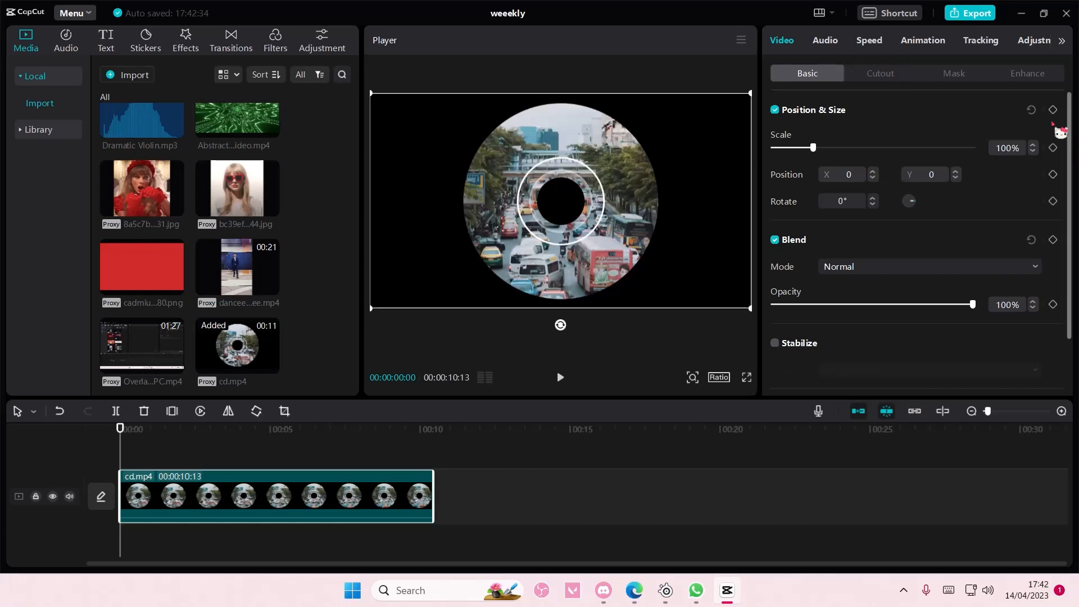
# Keyframe the cd clip's Position & Size at the start and set a later rotation keyframe
pyautogui.click(347, 427)
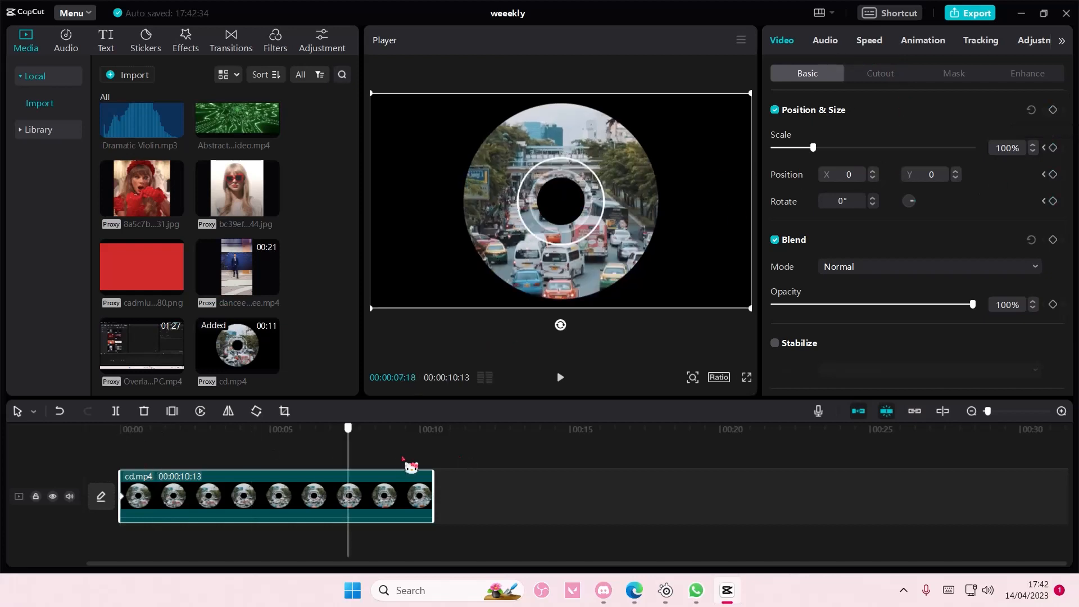
pyautogui.click(433, 427)
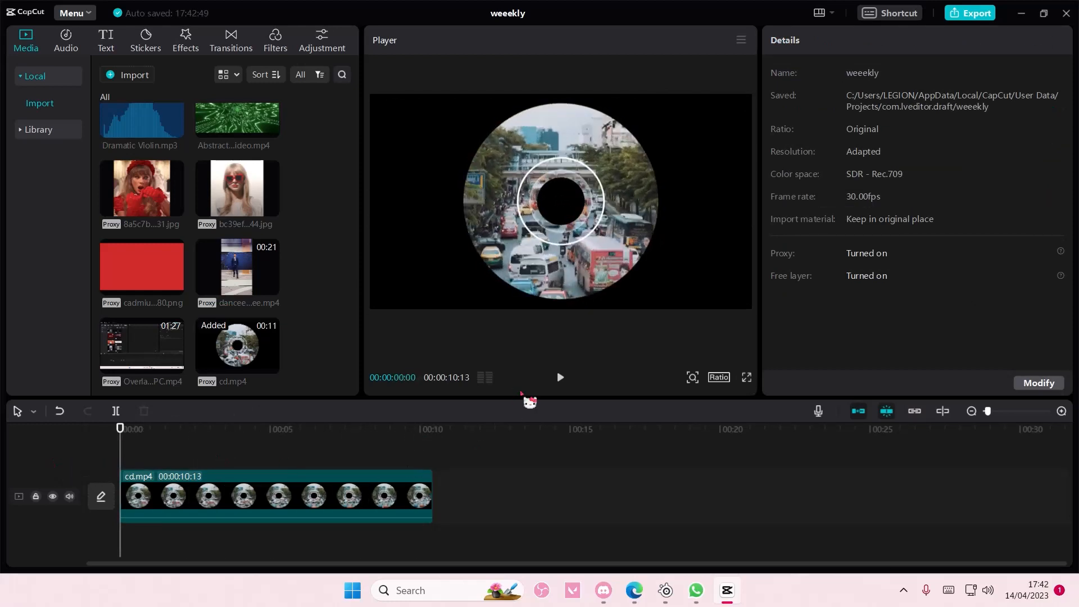
# Mute the cd clip's track and preview the spinning disc playback
pyautogui.click(69, 499)
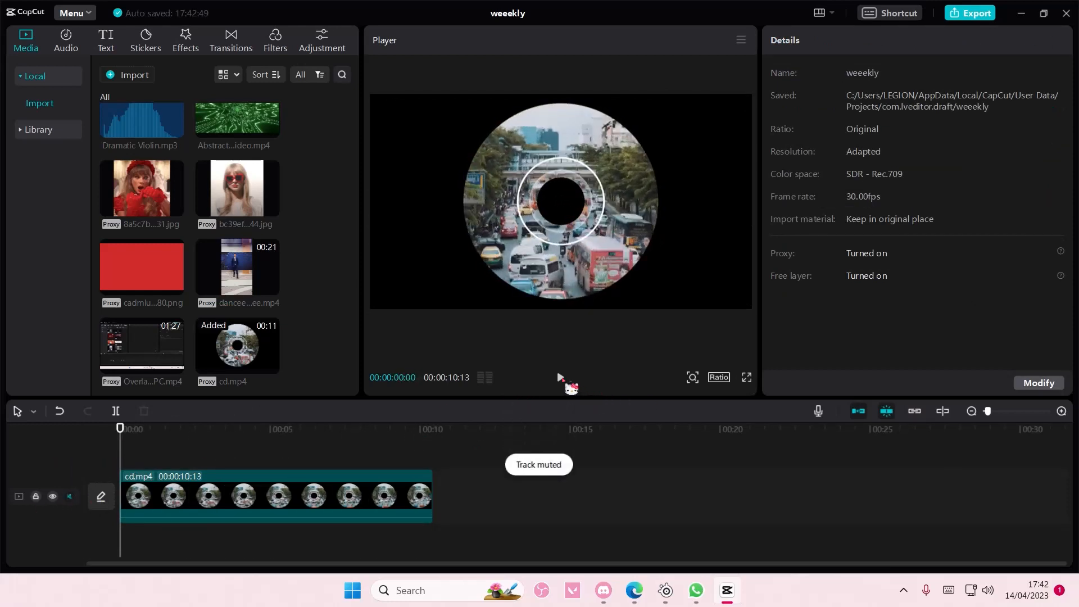
pyautogui.click(560, 377)
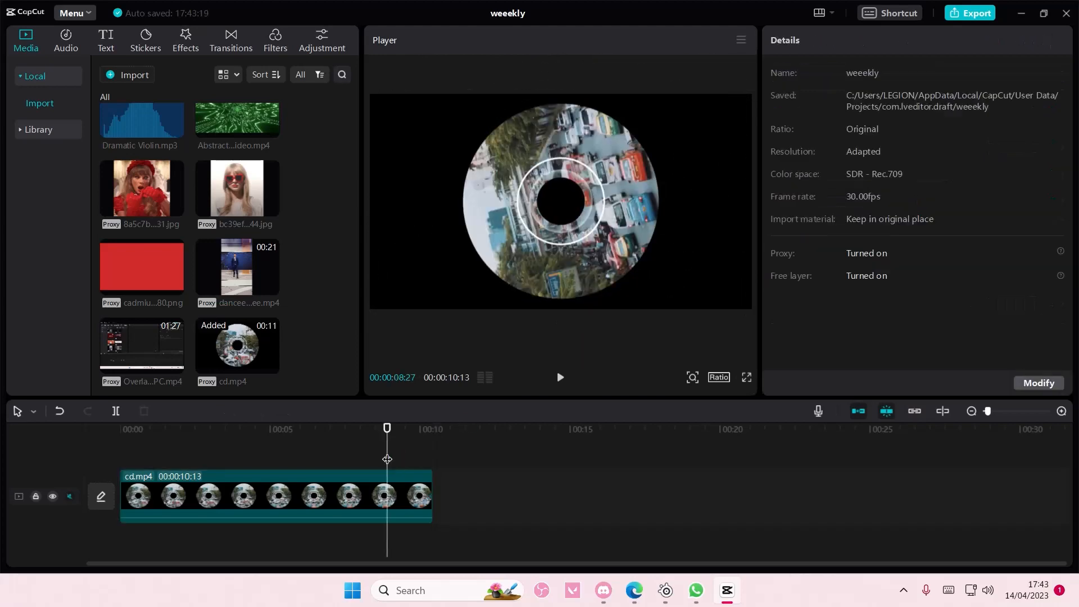
pyautogui.click(560, 377)
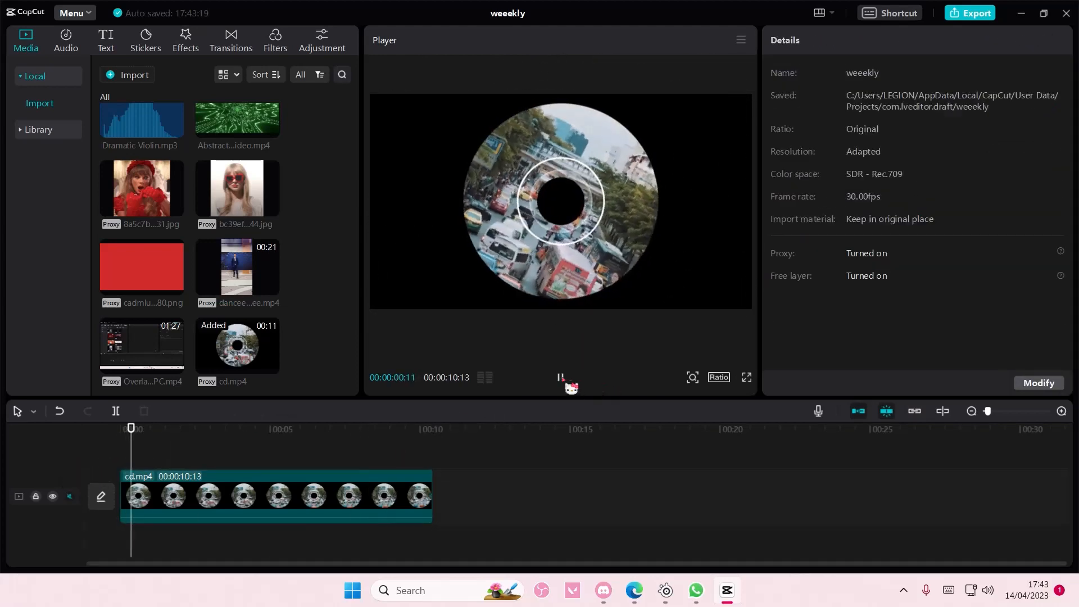
pyautogui.click(191, 428)
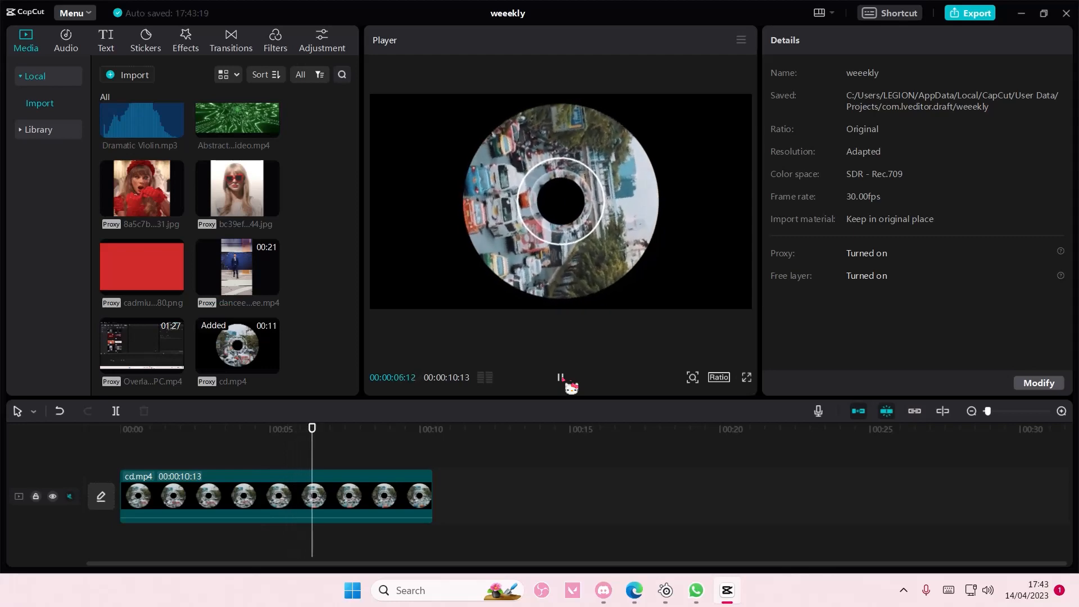
pyautogui.click(560, 377)
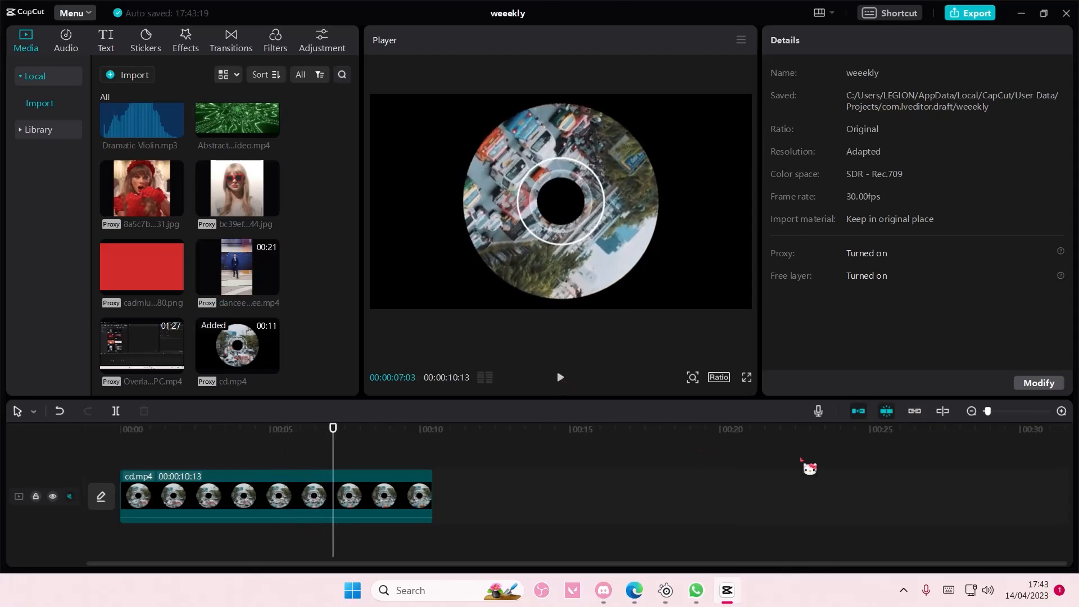